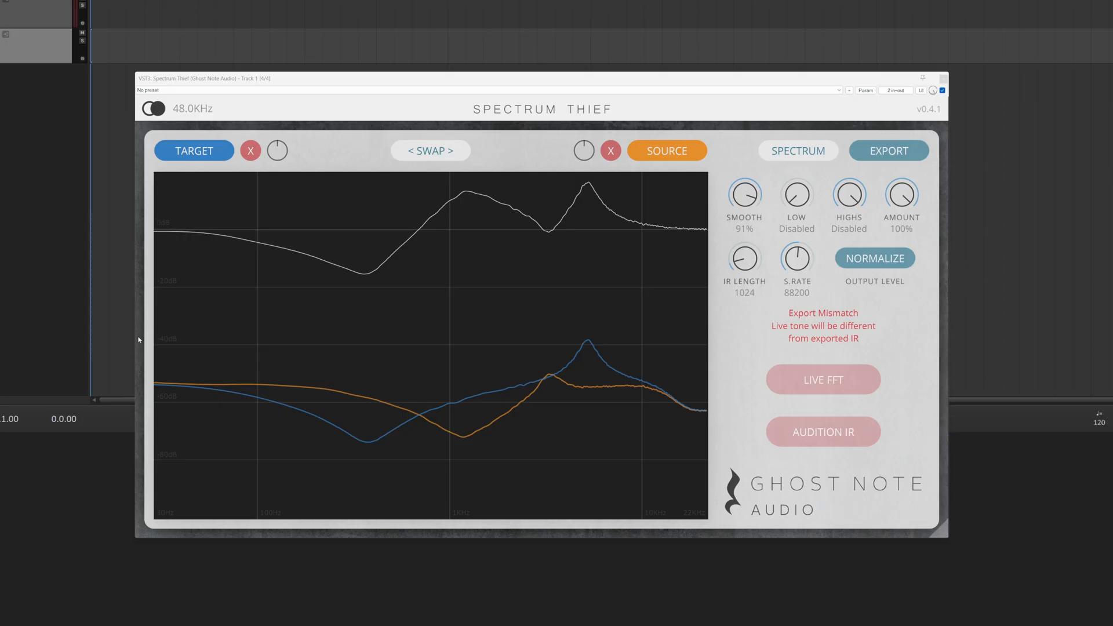
{"action": "mouse_move", "coordinate": [739, 341]}
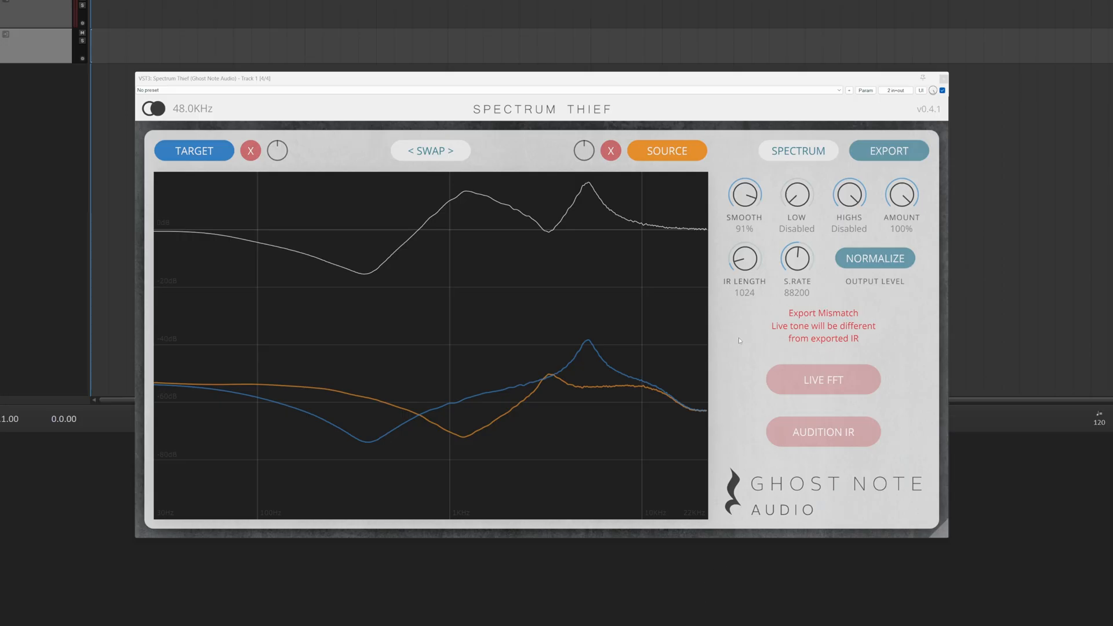
{"action": "mouse_move", "coordinate": [651, 325]}
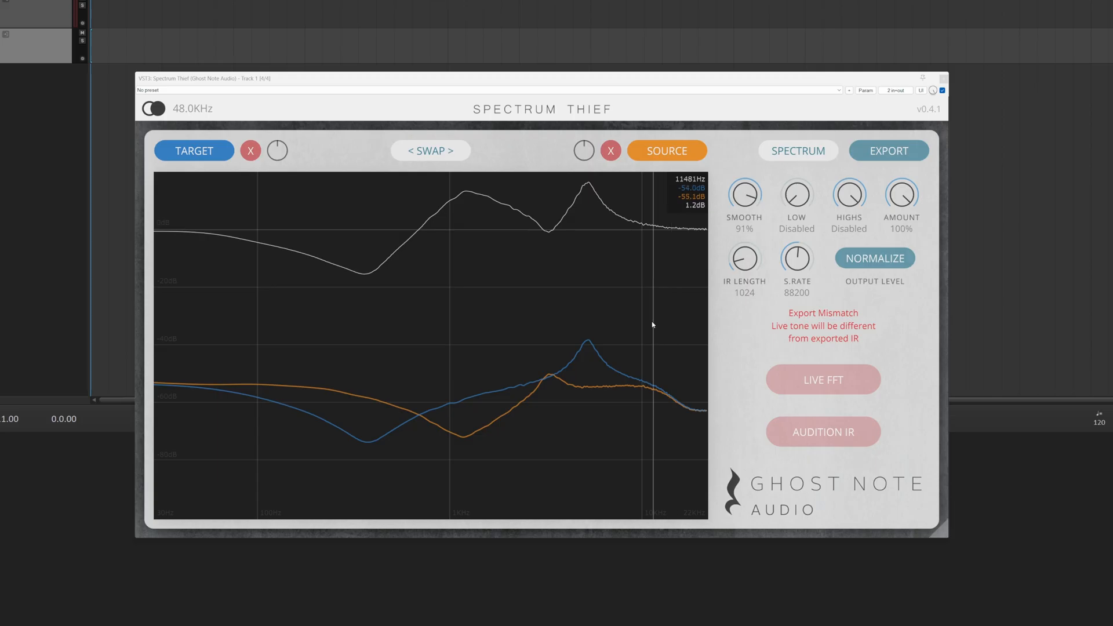
{"action": "mouse_move", "coordinate": [611, 323]}
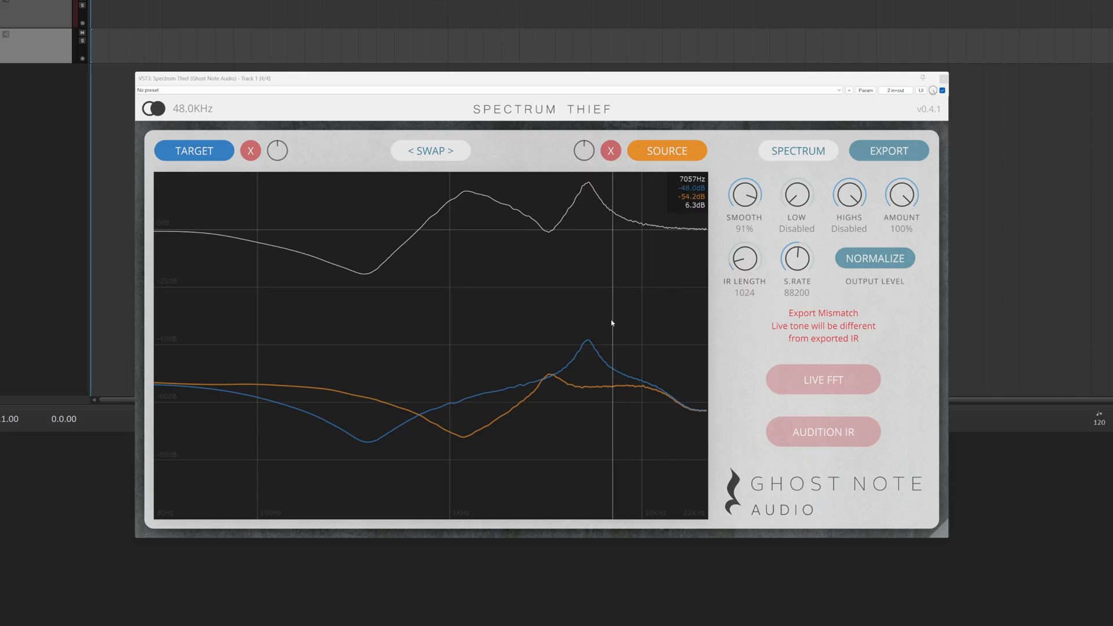
{"action": "mouse_move", "coordinate": [565, 320]}
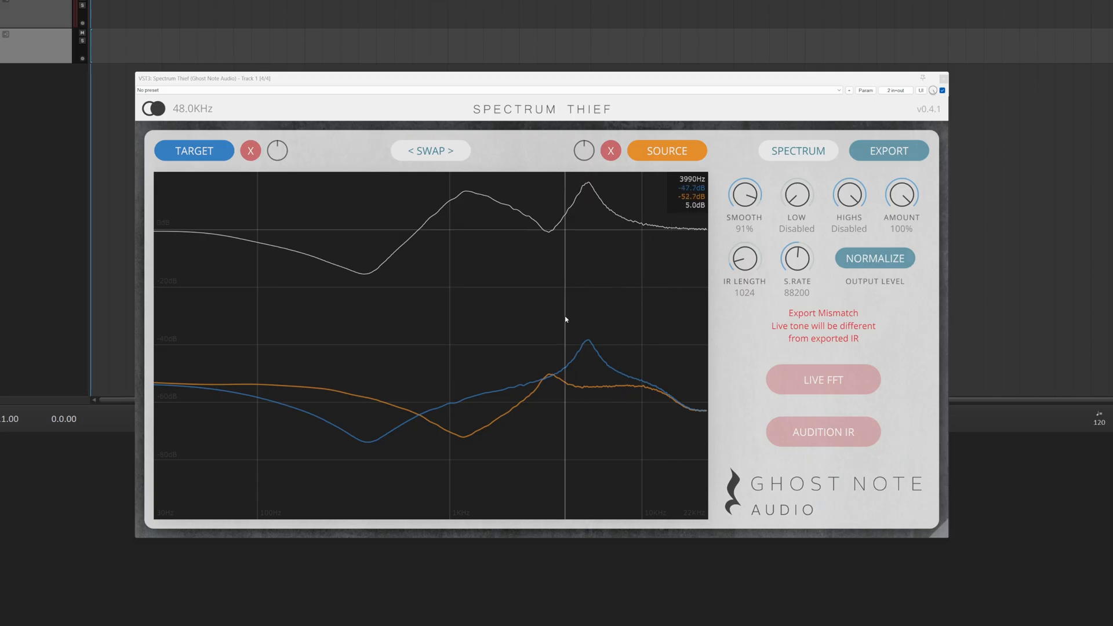
{"action": "mouse_move", "coordinate": [554, 321]}
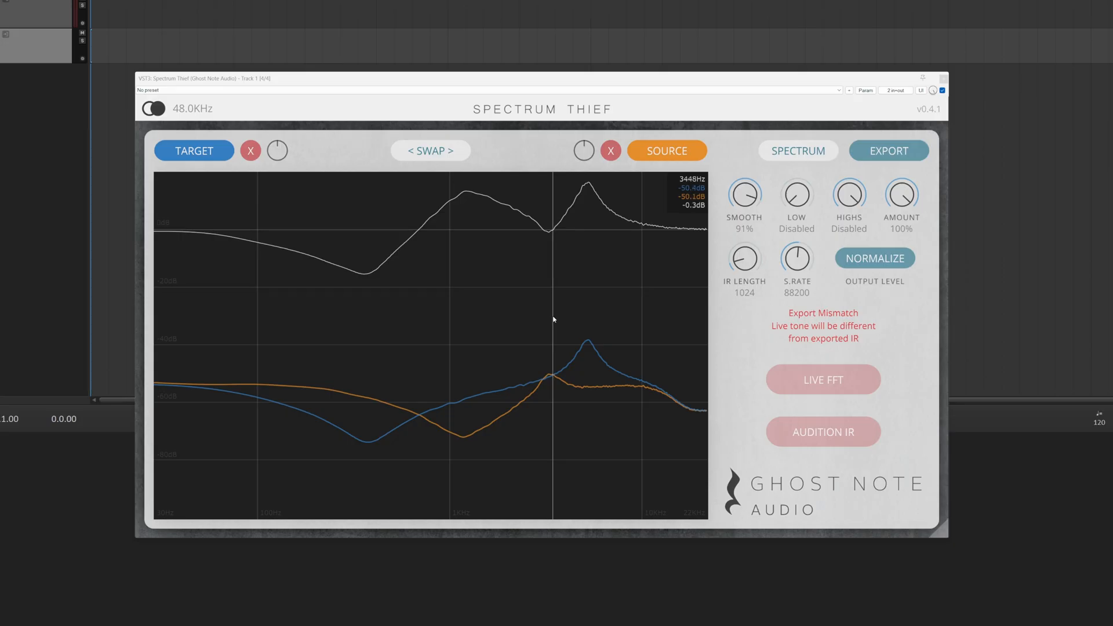
{"action": "mouse_move", "coordinate": [508, 336]}
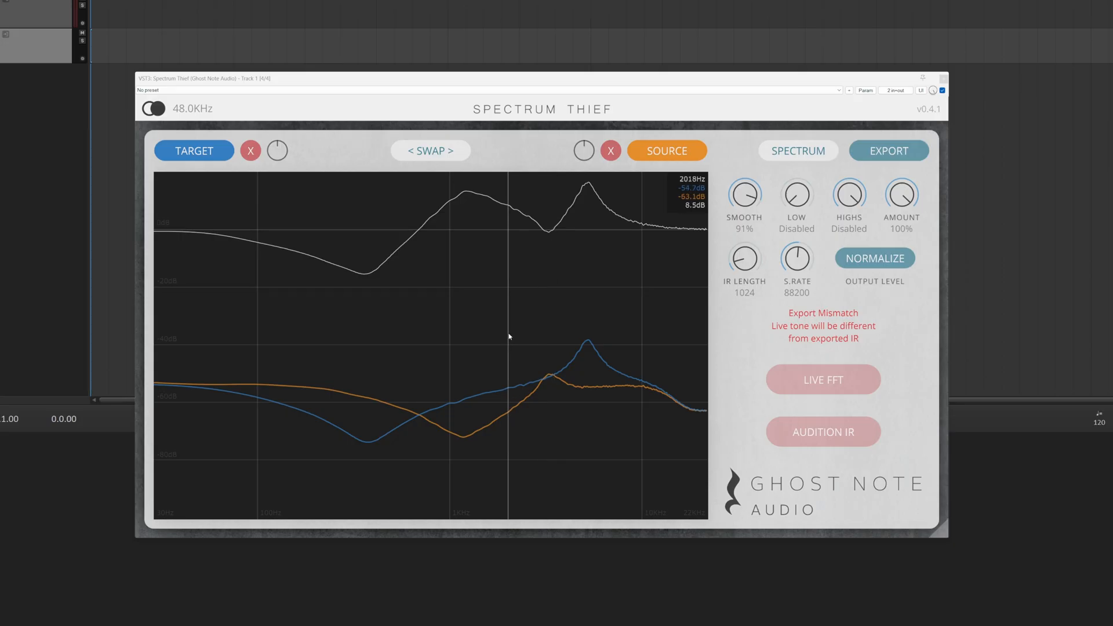
{"action": "mouse_move", "coordinate": [546, 338]}
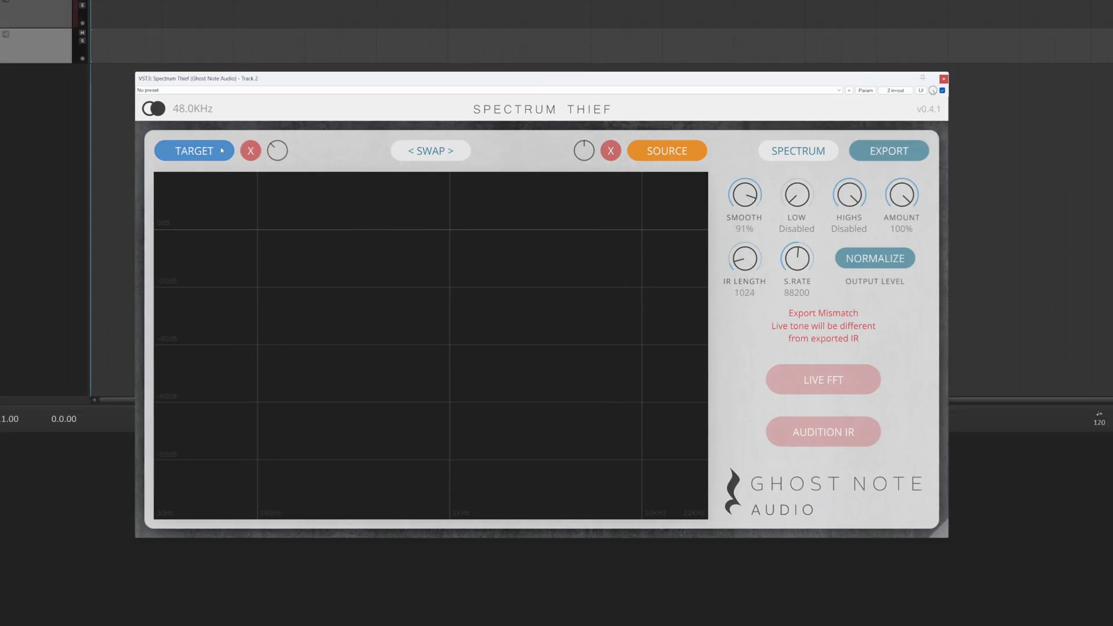
Load the first cabinet impulse .wav file as the target spectrum from the TARGET menu
{"action": "left_click", "coordinate": [194, 150]}
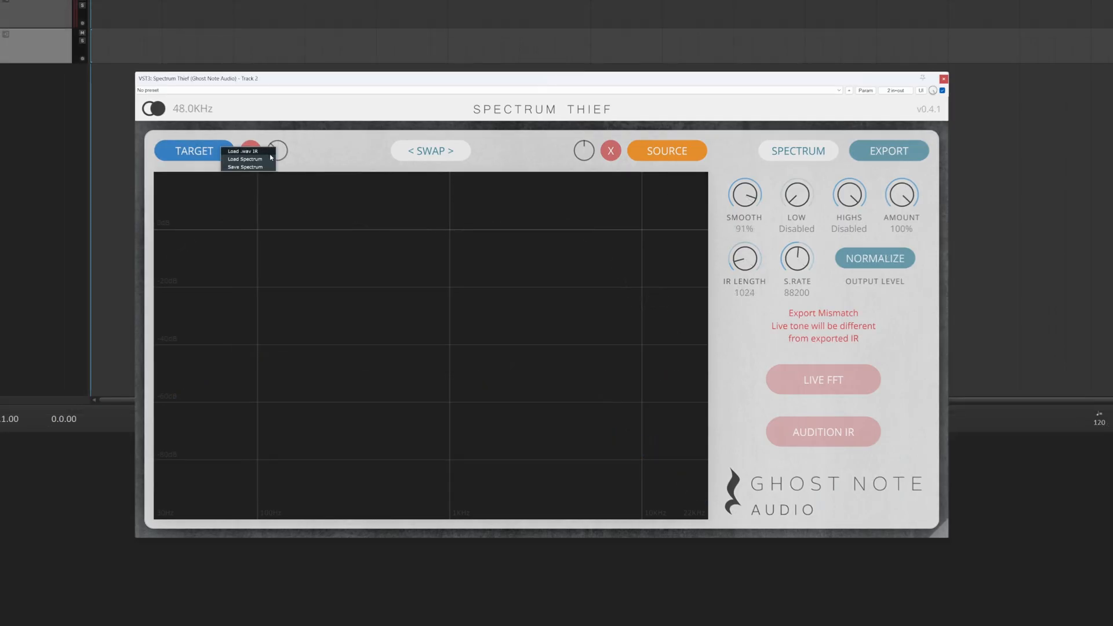
{"action": "left_click", "coordinate": [244, 159]}
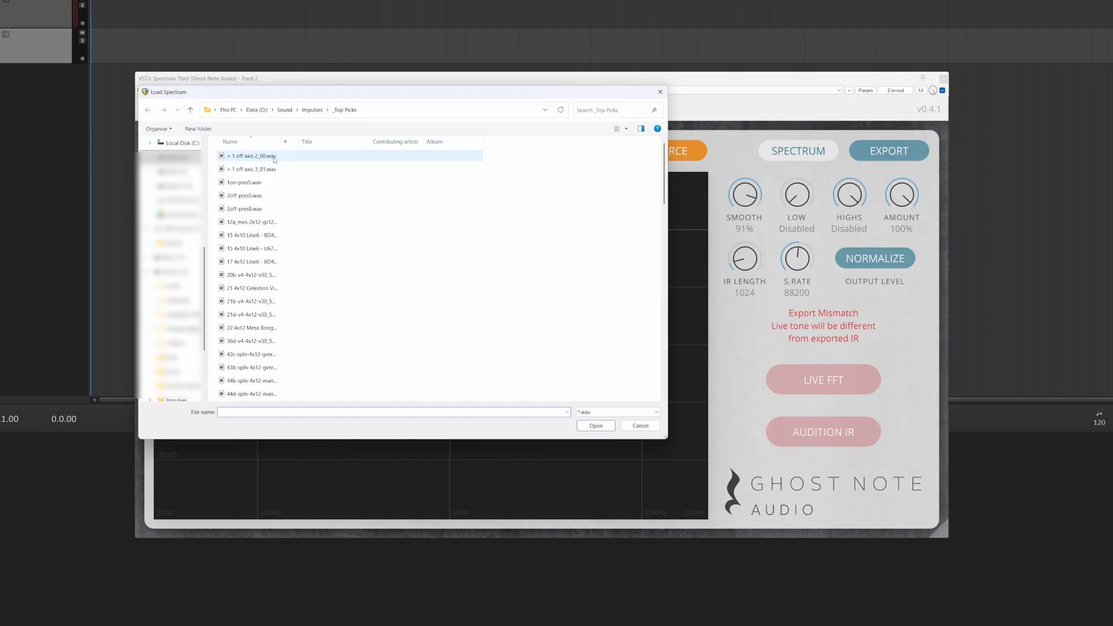
{"action": "left_click", "coordinate": [248, 195]}
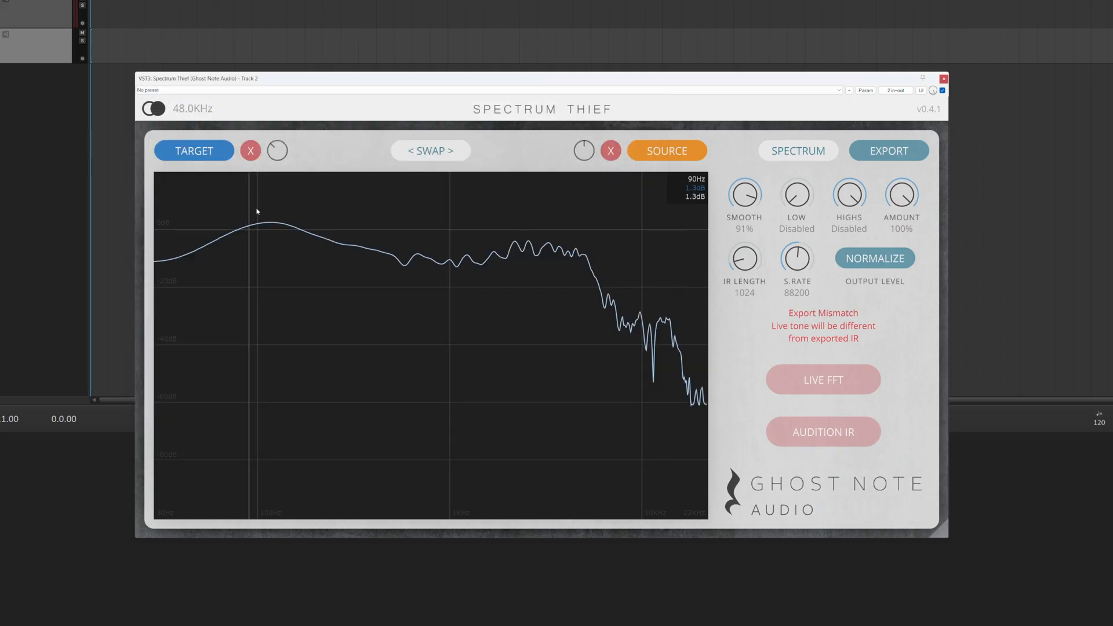
{"action": "mouse_move", "coordinate": [528, 285]}
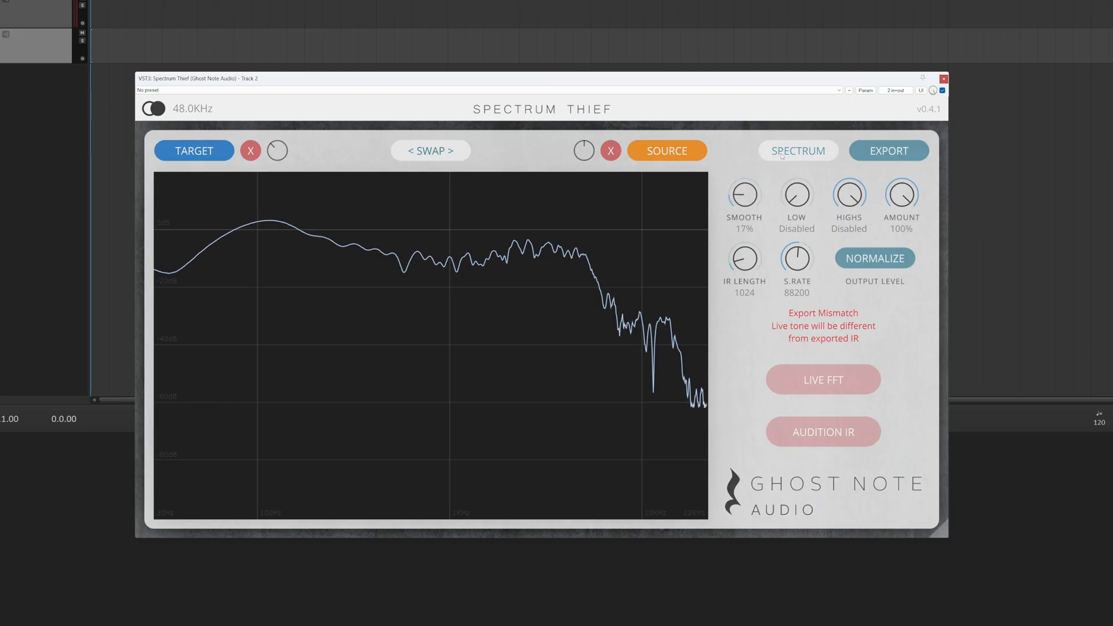
Save the target spectrum, then load a source spectrum from the SOURCE menu for the 96 kHz match
{"action": "left_click", "coordinate": [250, 150]}
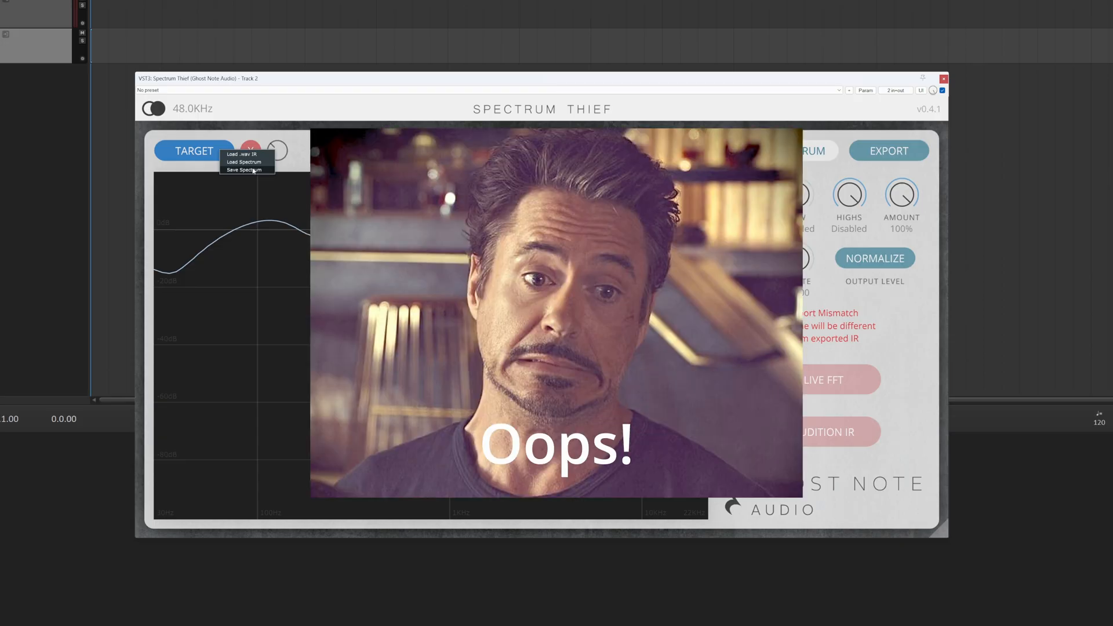
{"action": "left_click", "coordinate": [245, 169]}
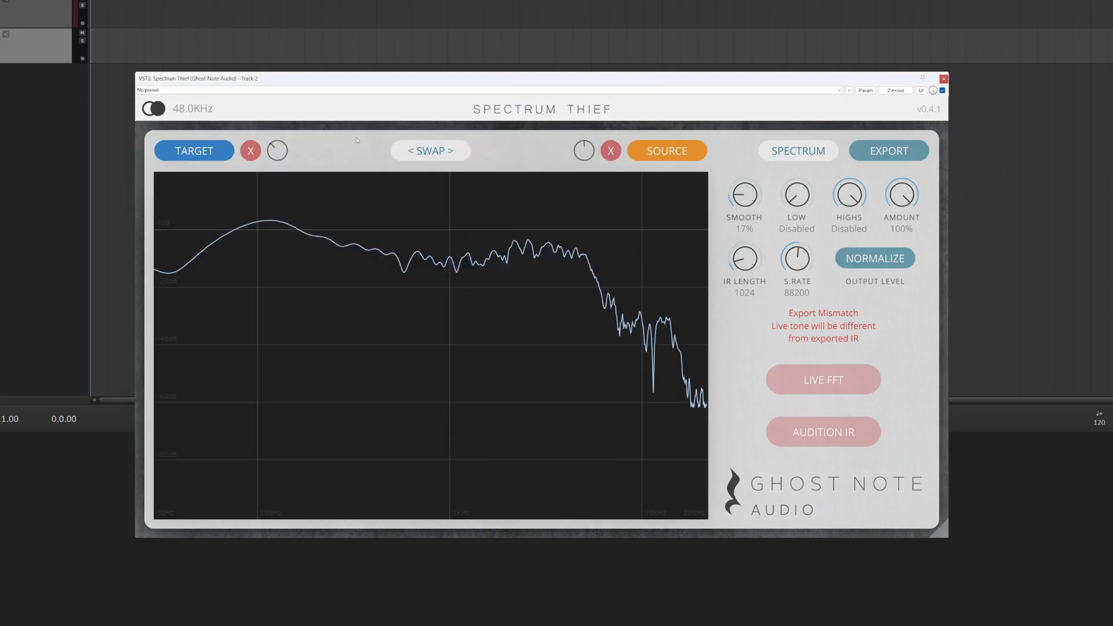
{"action": "left_click", "coordinate": [665, 149]}
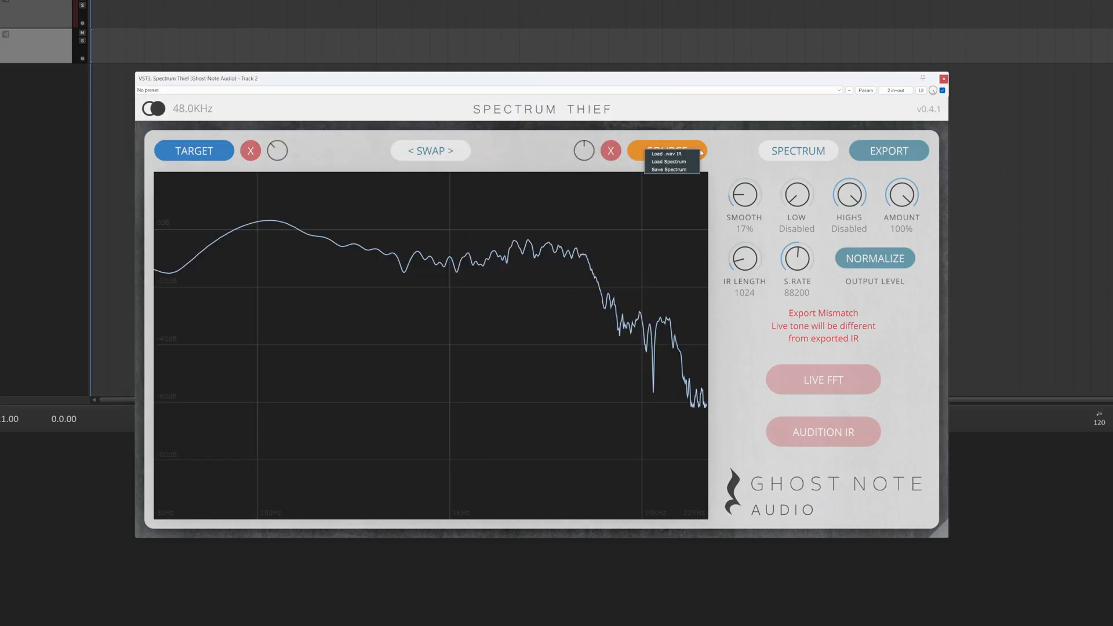
{"action": "left_click", "coordinate": [668, 161]}
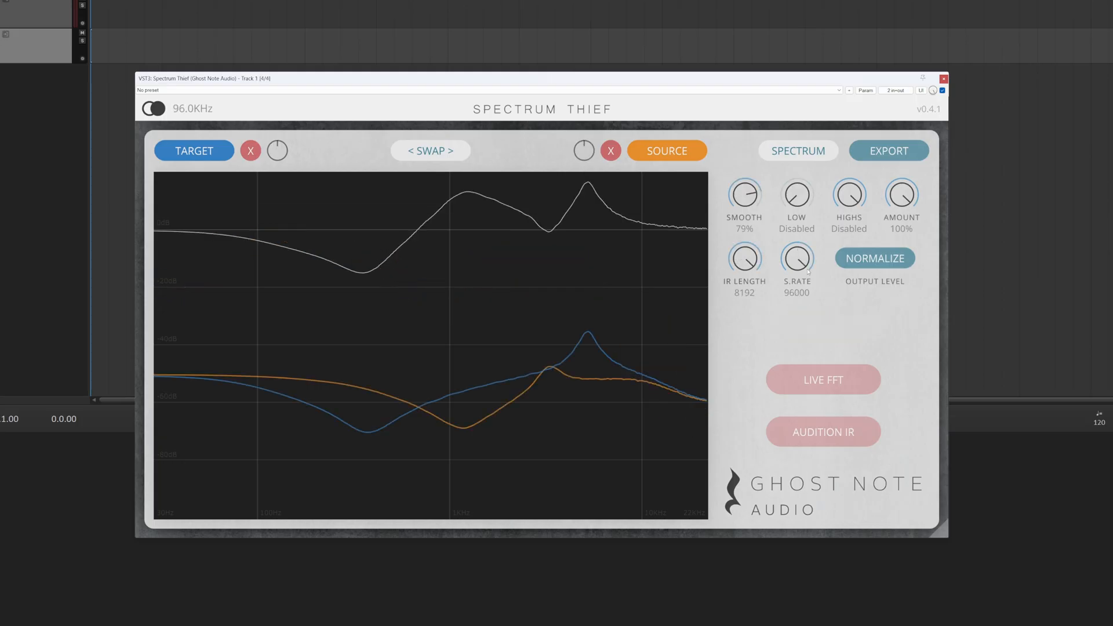
Step the export S.Rate down from 96000 through 88200 to 48000
{"action": "left_click", "coordinate": [887, 151]}
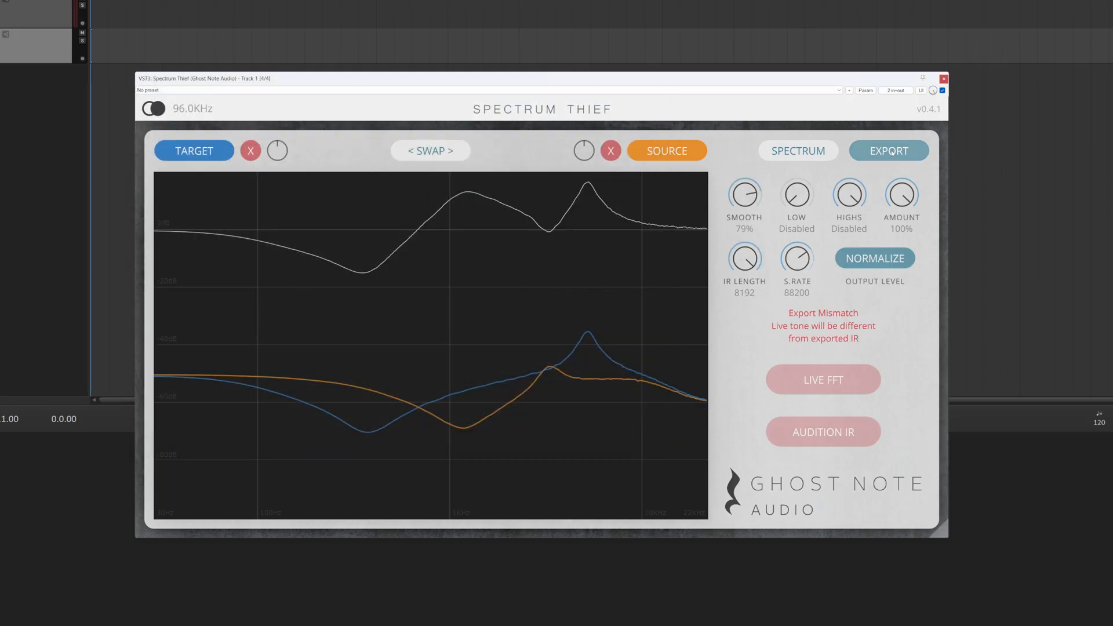
{"action": "left_click", "coordinate": [888, 150]}
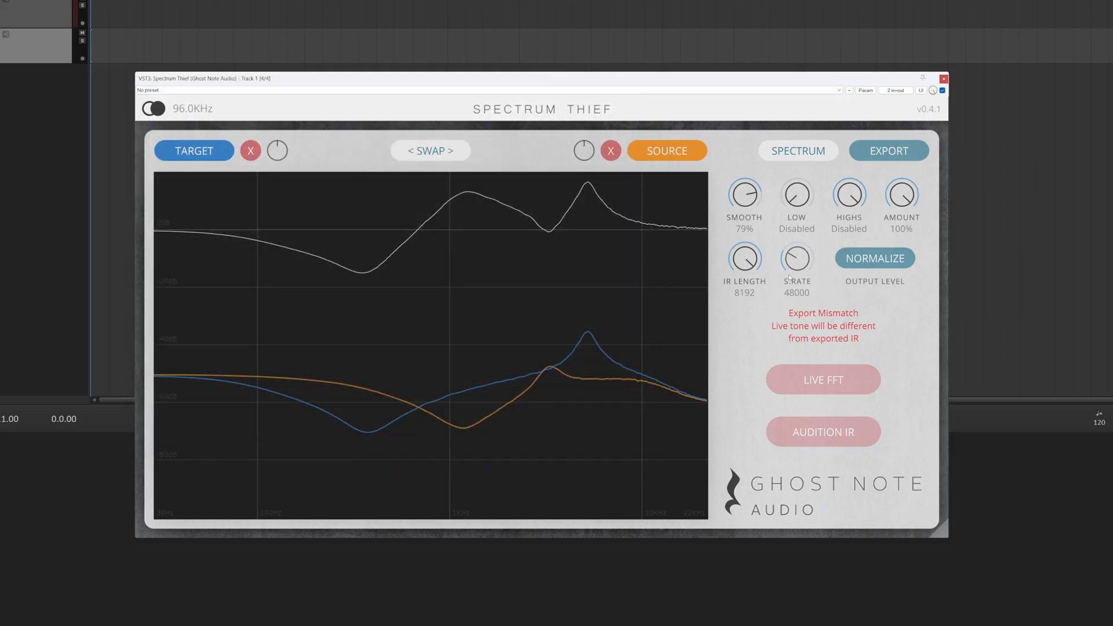
{"action": "left_click", "coordinate": [888, 151]}
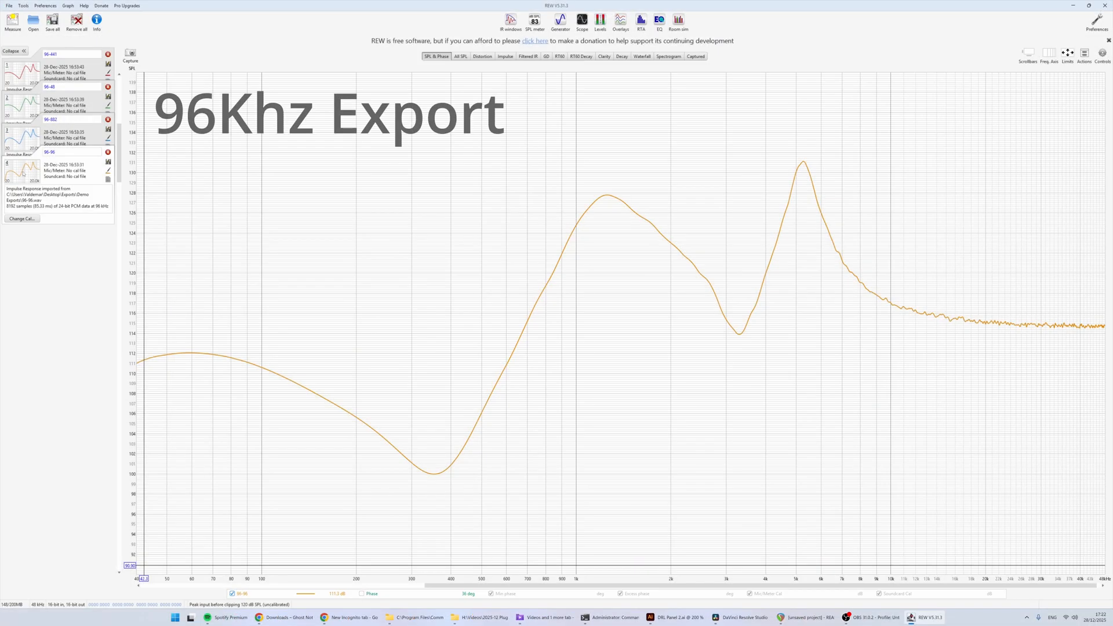
Select the 96-48 and 96-96 export measurements to compare their SPL curves
{"action": "left_click", "coordinate": [50, 85]}
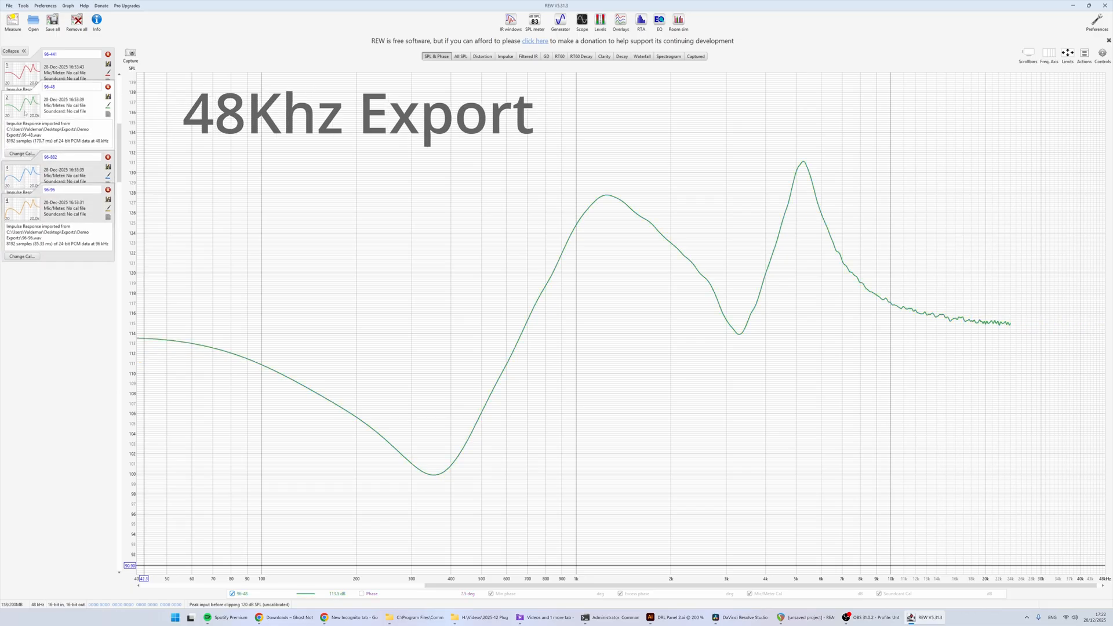
{"action": "left_click", "coordinate": [51, 55]}
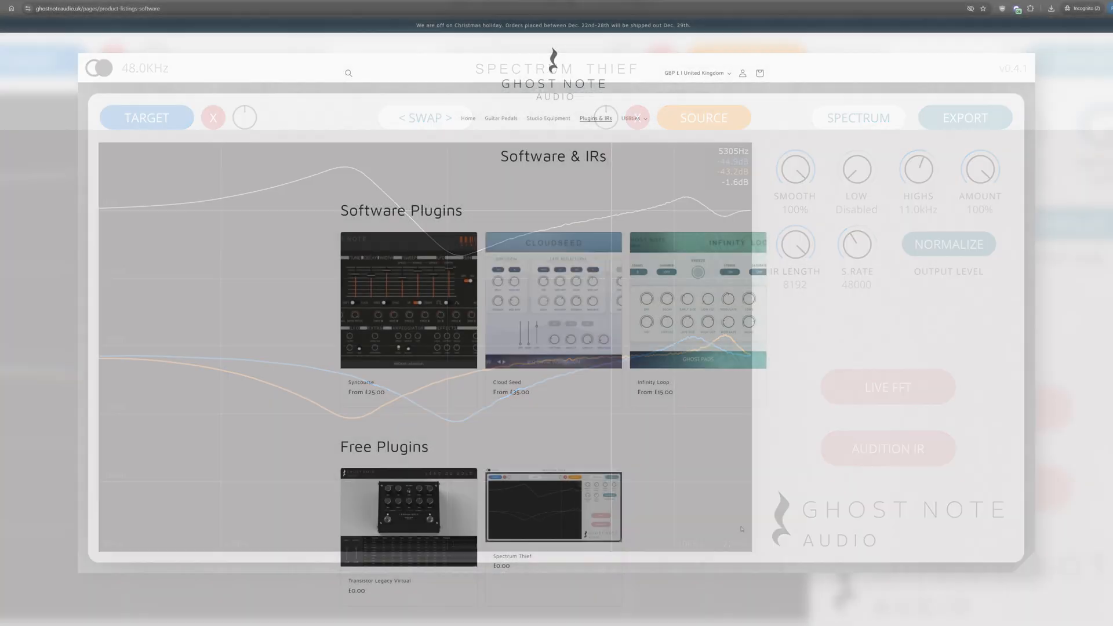
Go to the Spectrum Thief product page and start the macOS download
{"action": "left_click", "coordinate": [551, 506]}
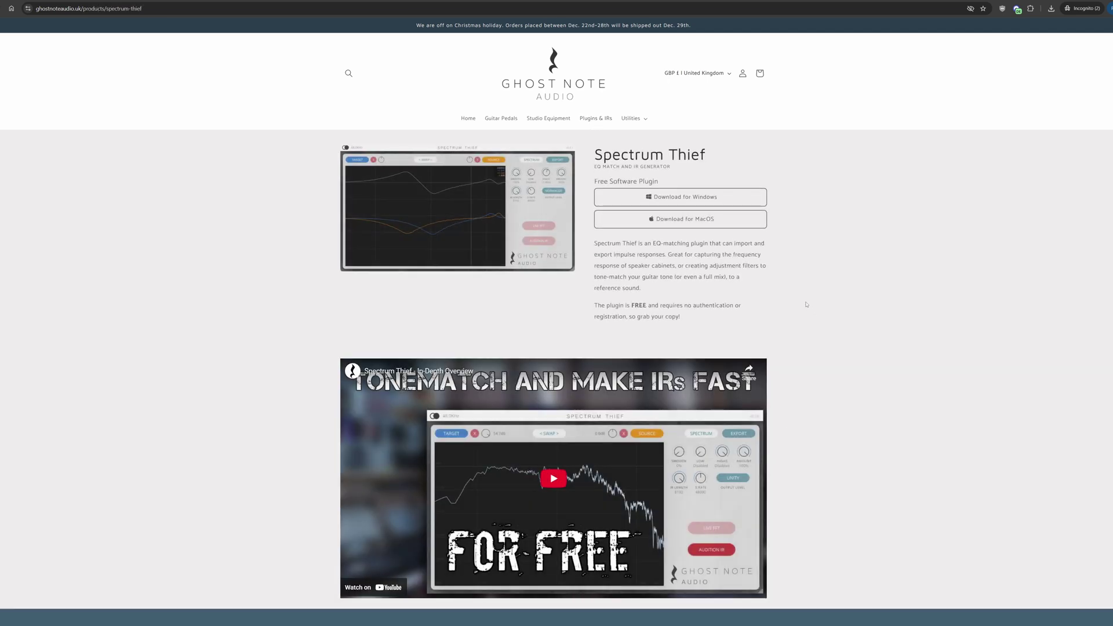
{"action": "mouse_move", "coordinate": [680, 219]}
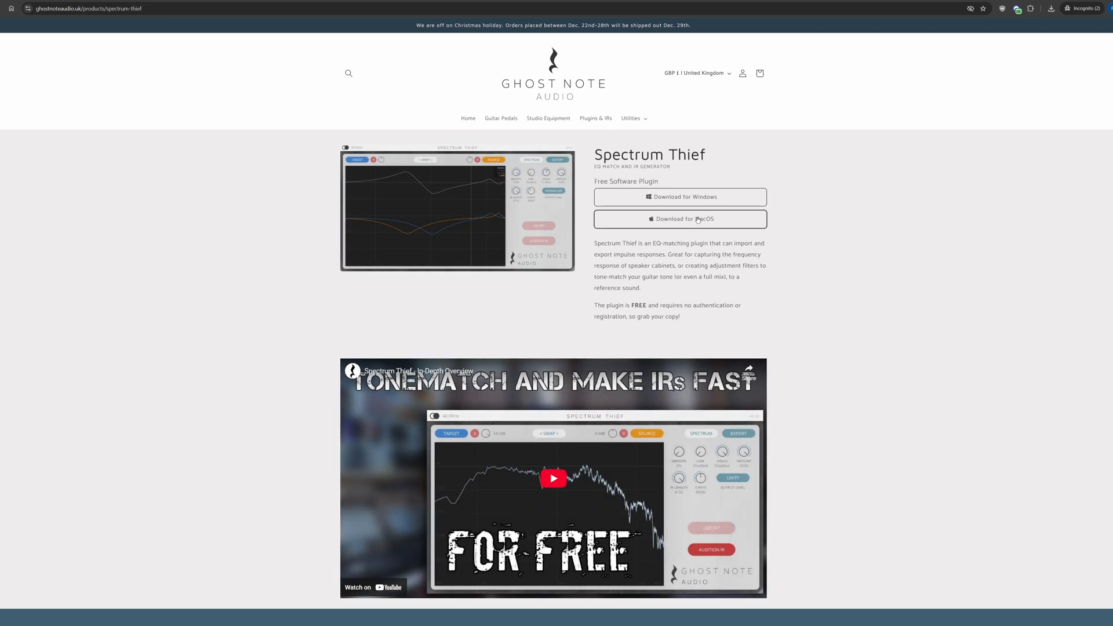
{"action": "left_click", "coordinate": [680, 219]}
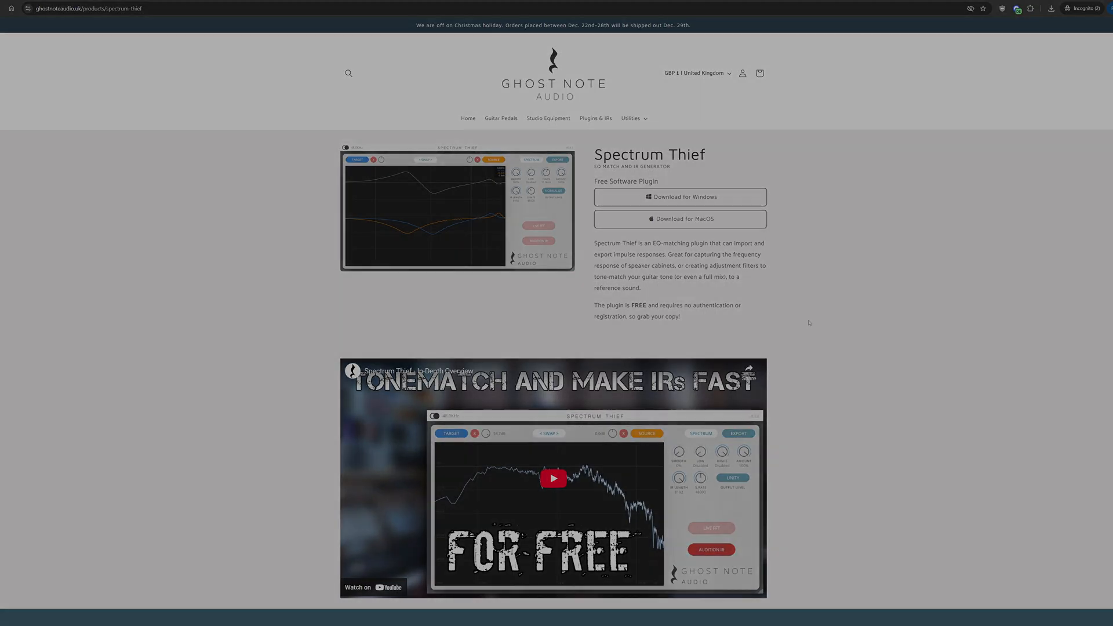